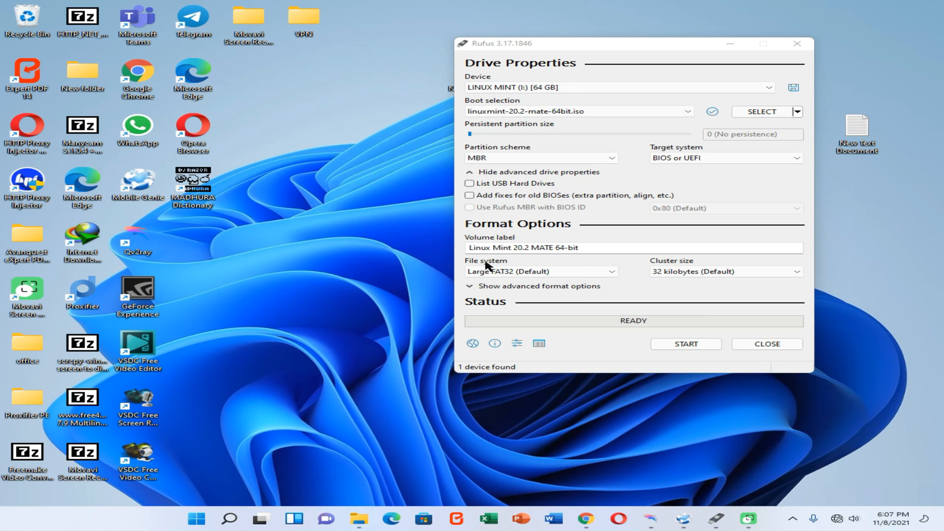
{"action": "mouse_move", "coordinate": [890, 494]}
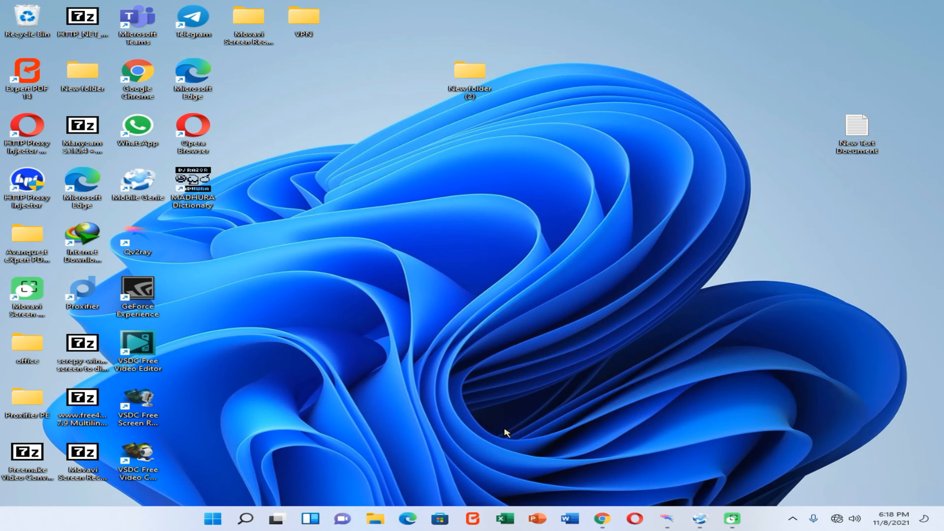
Launch Disk Management from the Start button's quick link menu
{"action": "right_click", "coordinate": [213, 518]}
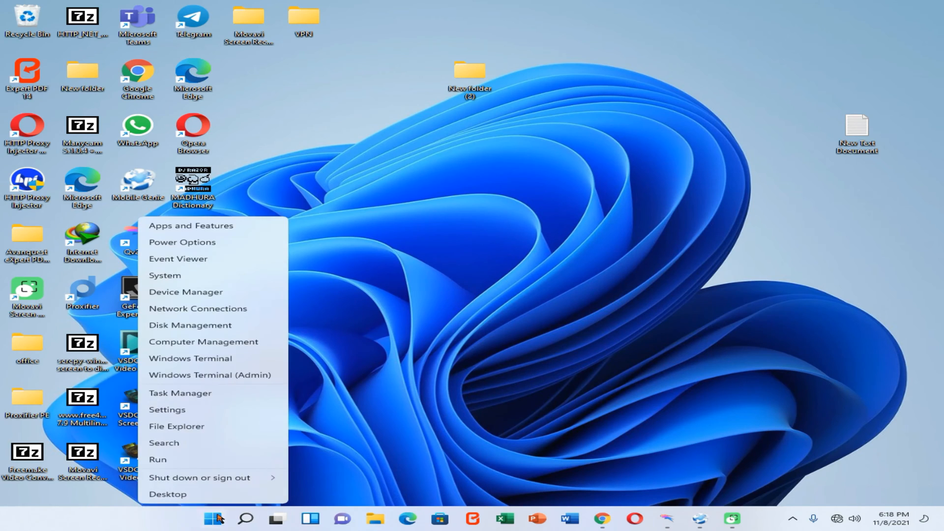
{"action": "mouse_move", "coordinate": [200, 477]}
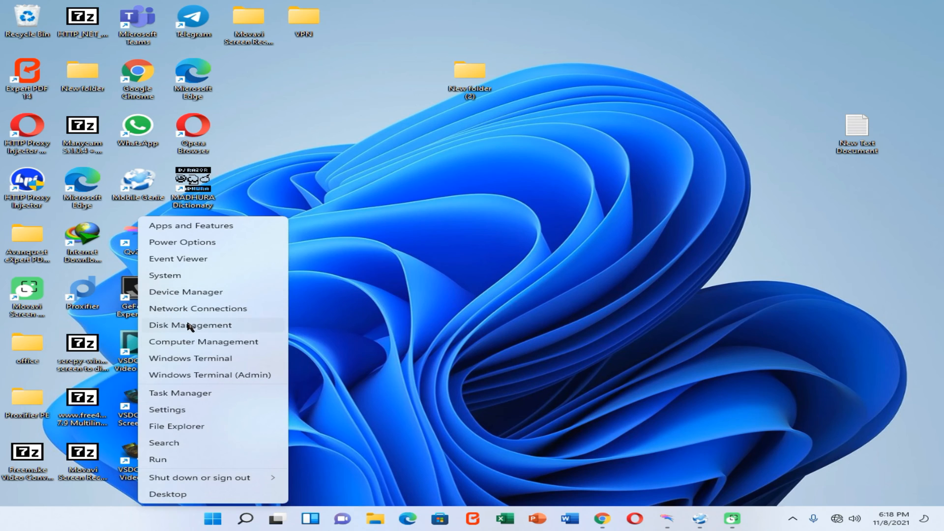
{"action": "left_click", "coordinate": [189, 325]}
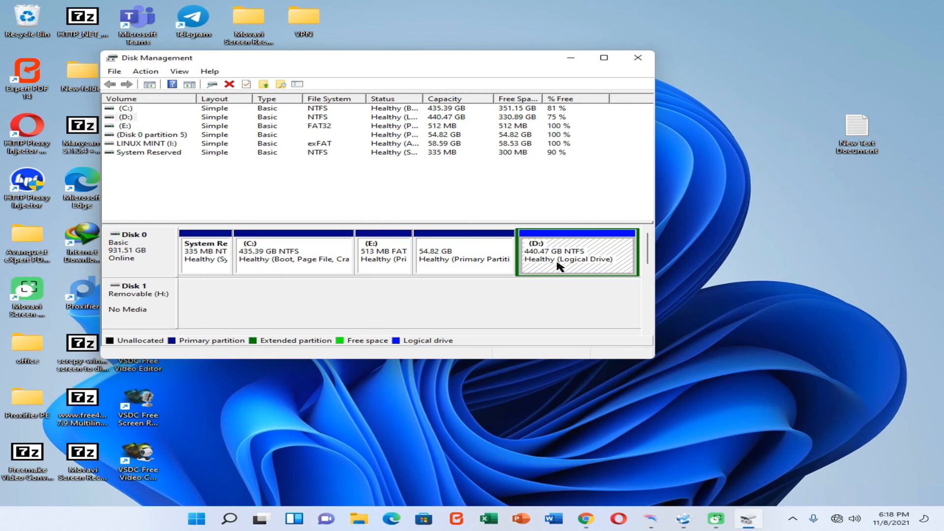
Shrink drive D: by 54000 MB to free a 54.82 GB unallocated partition
{"action": "right_click", "coordinate": [575, 253]}
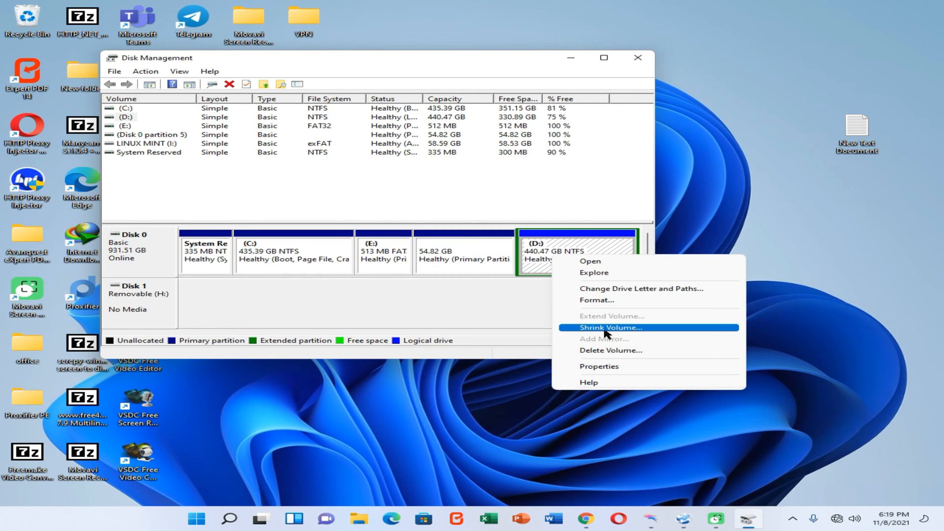
{"action": "mouse_move", "coordinate": [593, 332]}
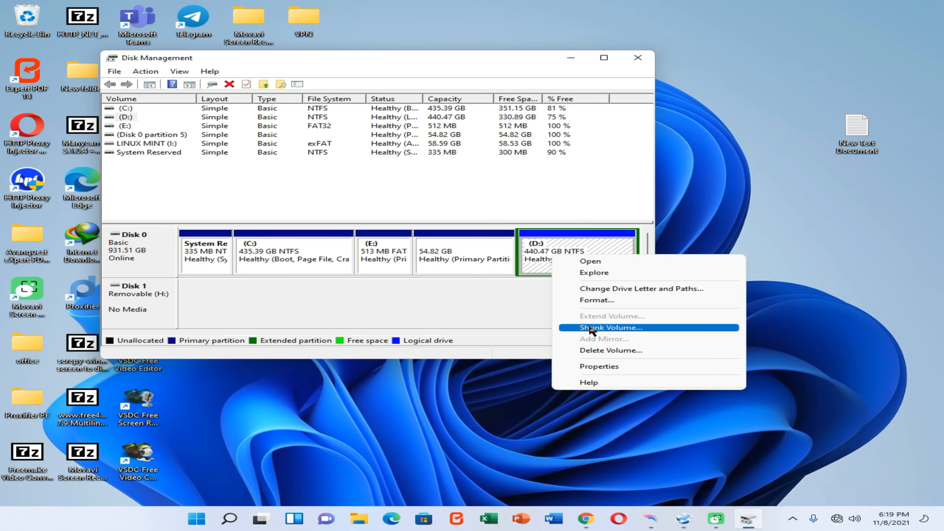
{"action": "left_click", "coordinate": [609, 328]}
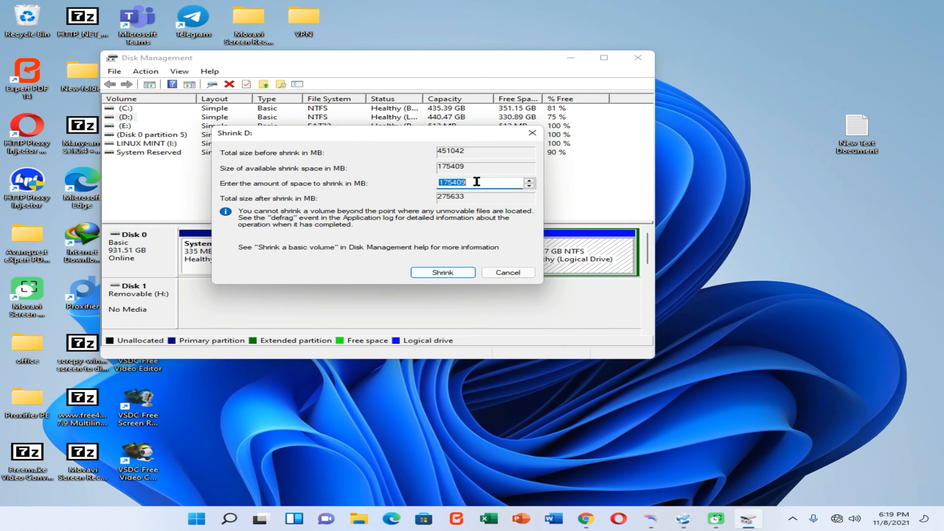
{"action": "mouse_move", "coordinate": [473, 182]}
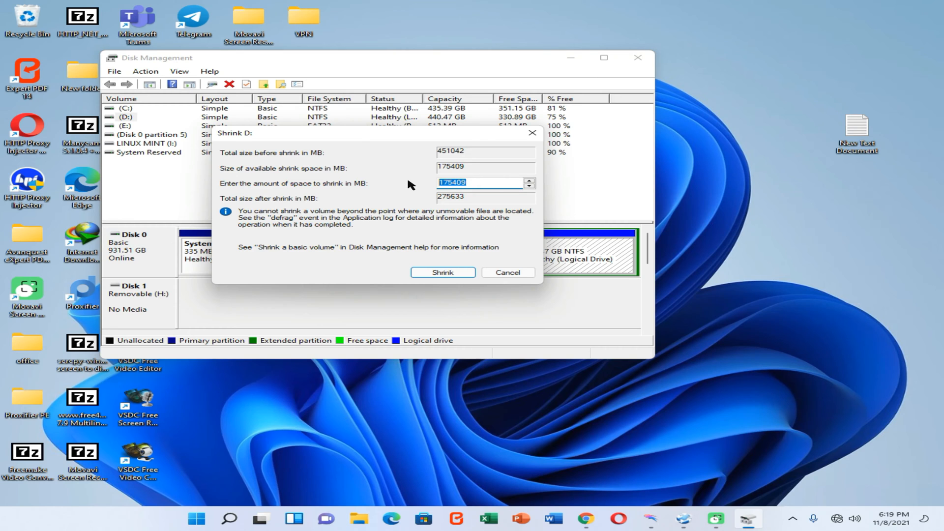
{"action": "type", "text": "54000"}
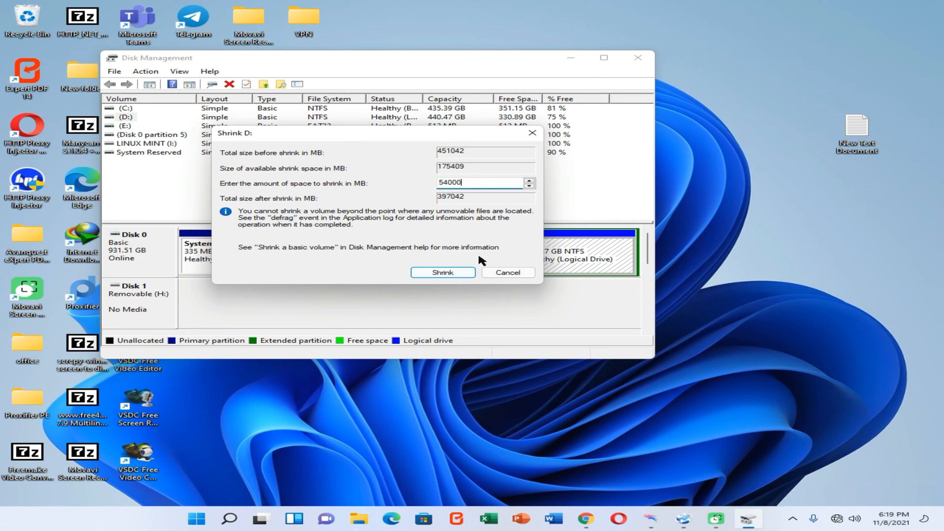
{"action": "left_click", "coordinate": [441, 272]}
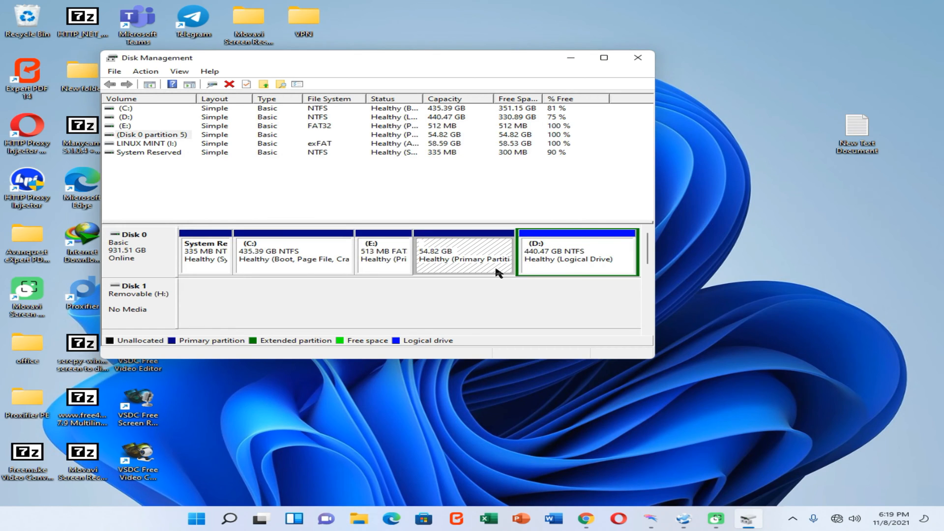
{"action": "mouse_move", "coordinate": [841, 454]}
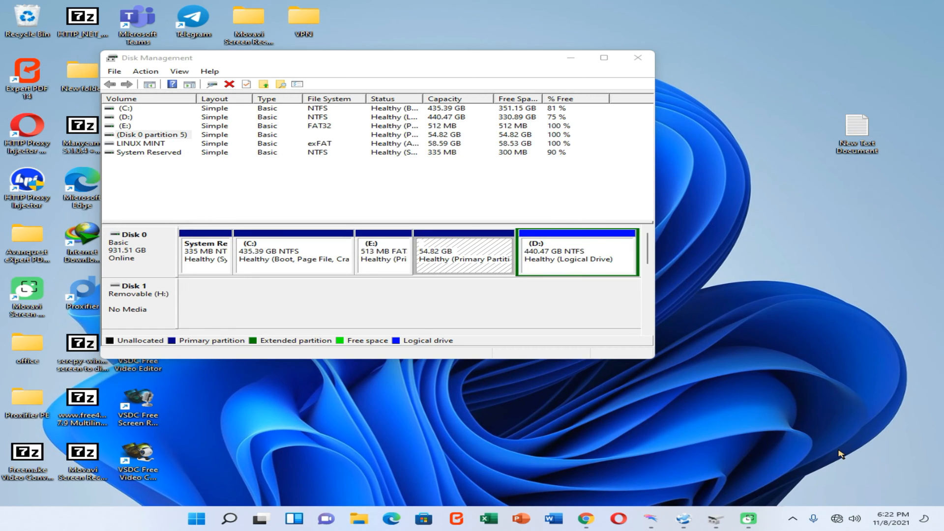
{"action": "mouse_move", "coordinate": [502, 266]}
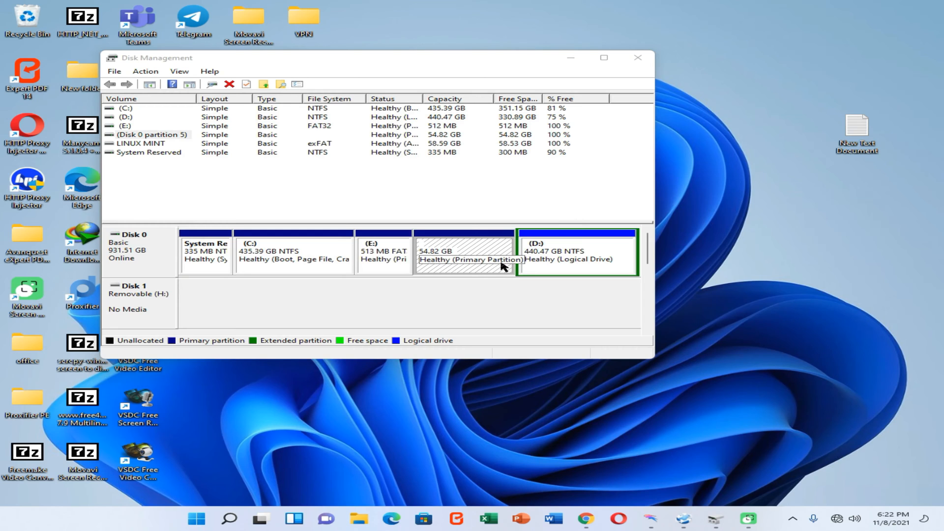
{"action": "mouse_move", "coordinate": [460, 269]}
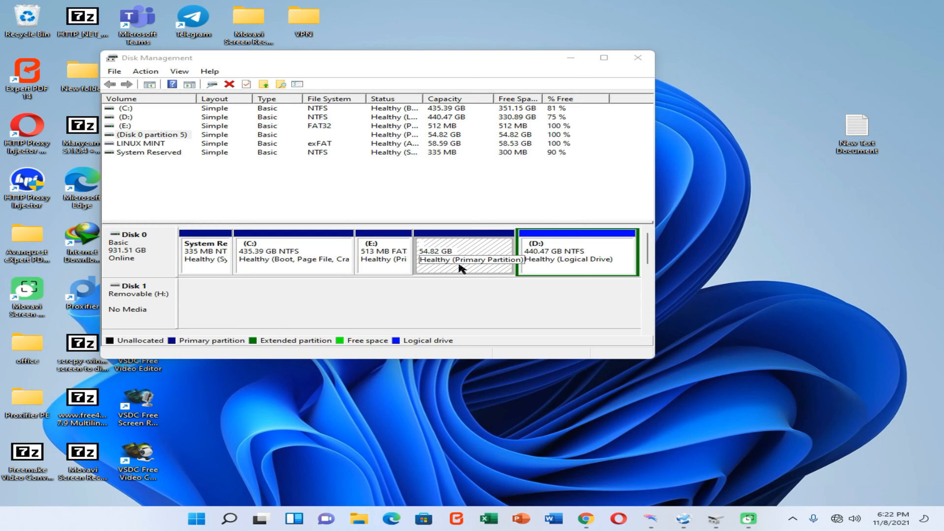
{"action": "mouse_move", "coordinate": [529, 98]}
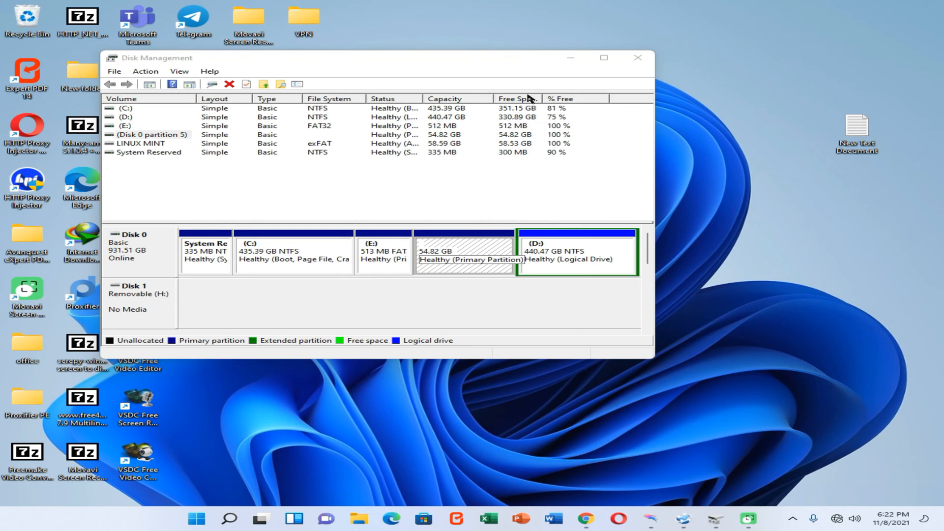
Close the Disk Management window
{"action": "left_click", "coordinate": [637, 58]}
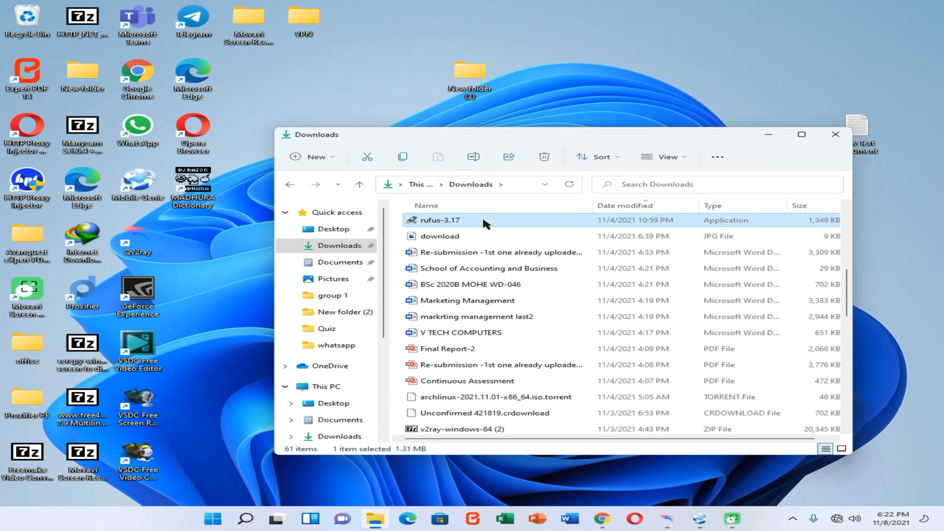
Launch rufus-3.17 and load linuxmint-20.2-mate-64bit.iso as the boot image
{"action": "double_click", "coordinate": [441, 219]}
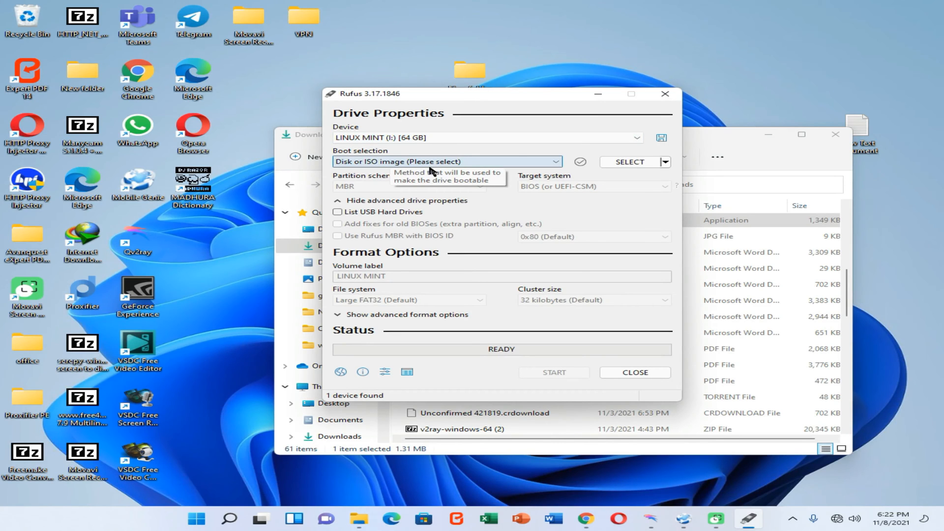
{"action": "mouse_move", "coordinate": [431, 170]}
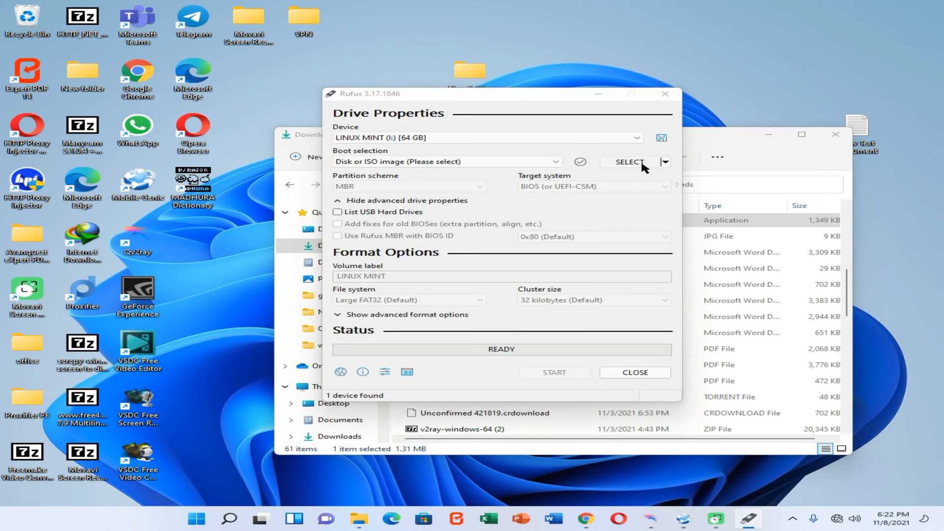
{"action": "left_click", "coordinate": [627, 162]}
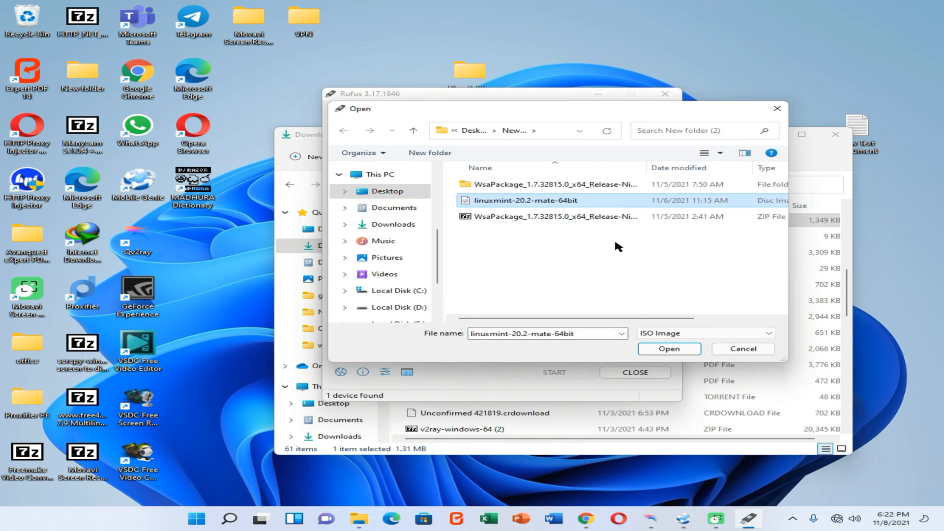
{"action": "left_click", "coordinate": [668, 348]}
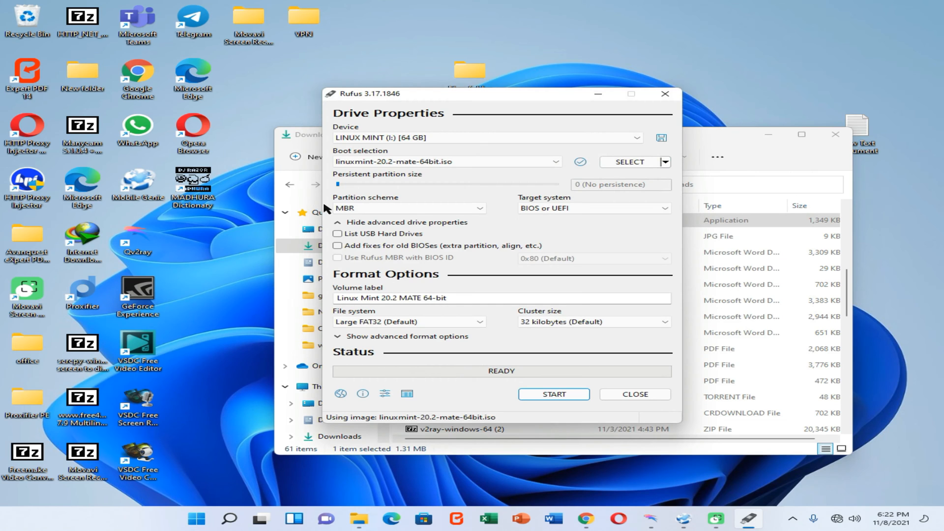
{"action": "mouse_move", "coordinate": [413, 230]}
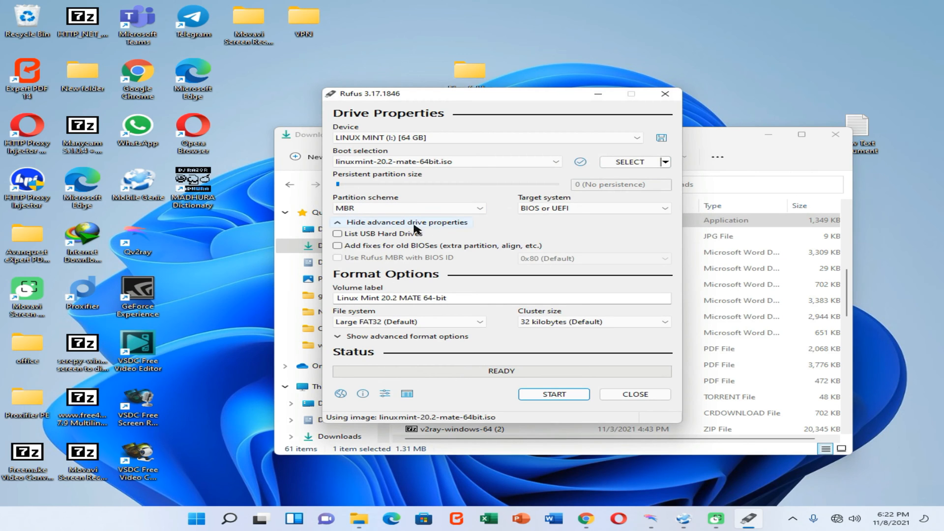
{"action": "mouse_move", "coordinate": [459, 280]}
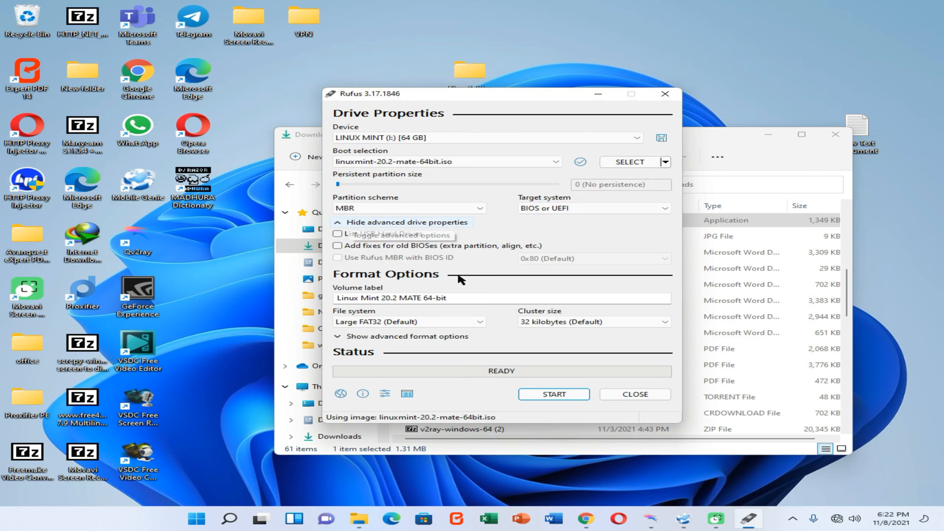
Start writing the Linux Mint image to the USB drive, accepting the image mode and data-loss prompts
{"action": "left_click", "coordinate": [553, 393]}
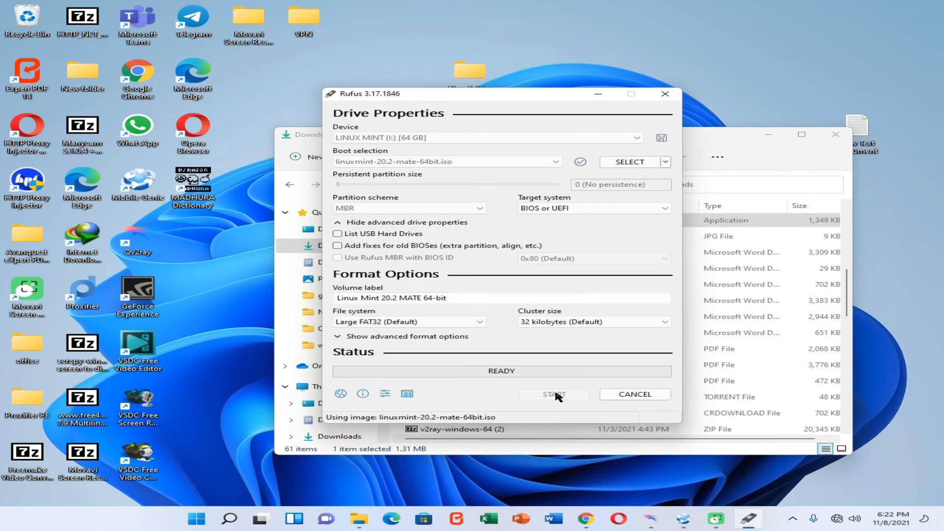
{"action": "left_click", "coordinate": [552, 394]}
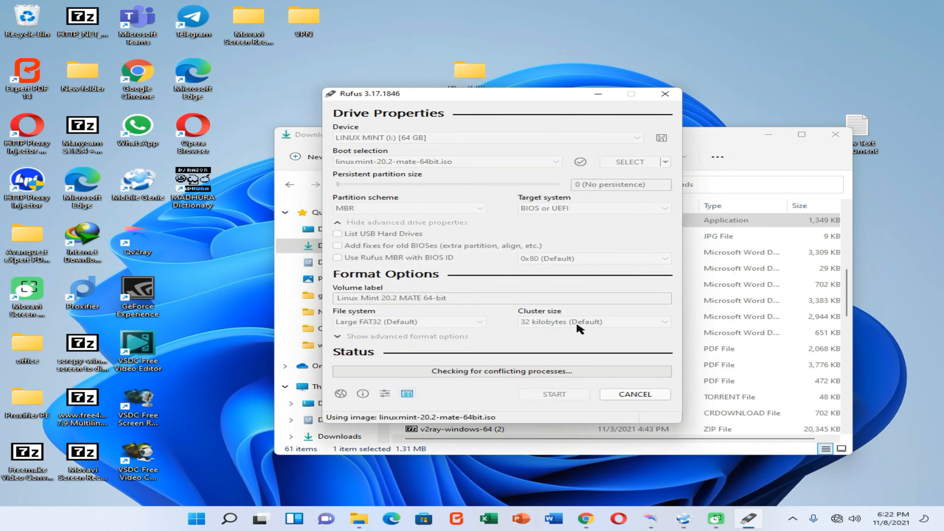
{"action": "left_click", "coordinate": [552, 393]}
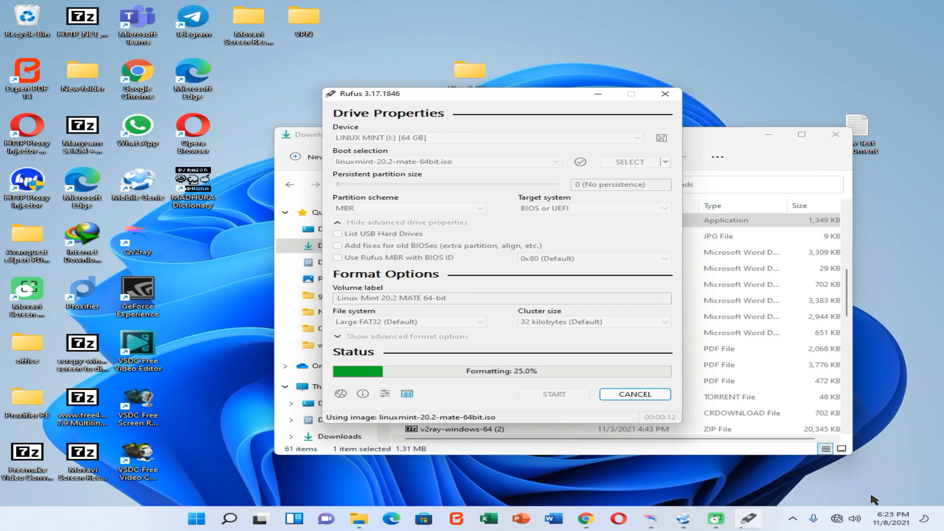
{"action": "mouse_move", "coordinate": [891, 498]}
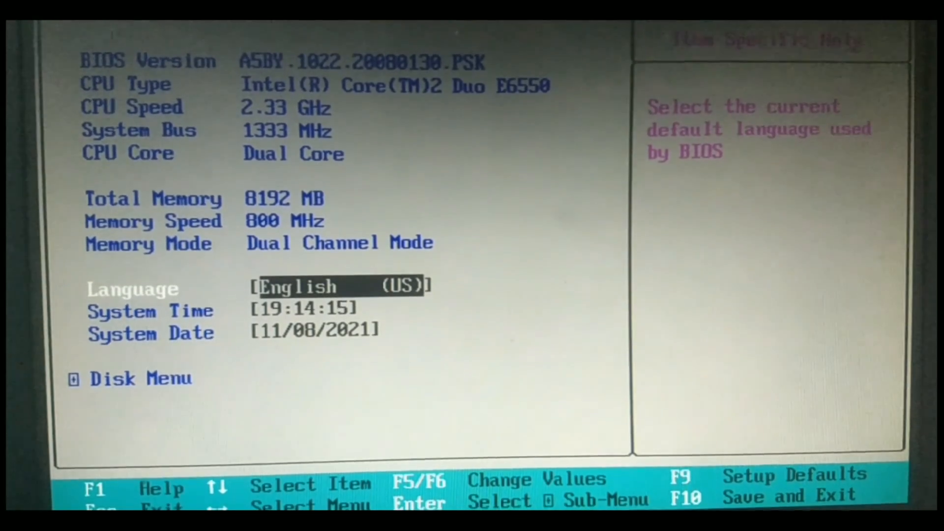
Move USB DISK to first place in the BIOS boot priority order
{"action": "key", "text": "Right"}
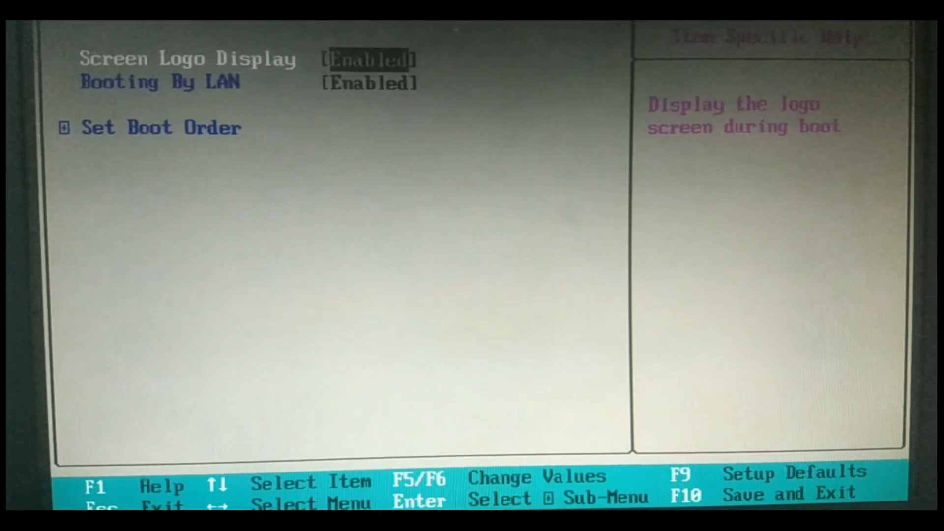
{"action": "key", "text": "Down"}
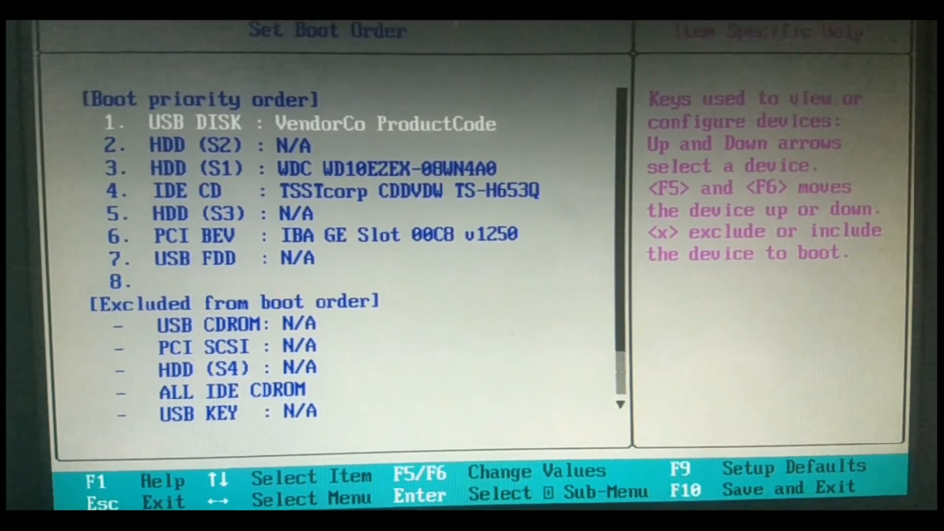
{"action": "key", "text": "f6"}
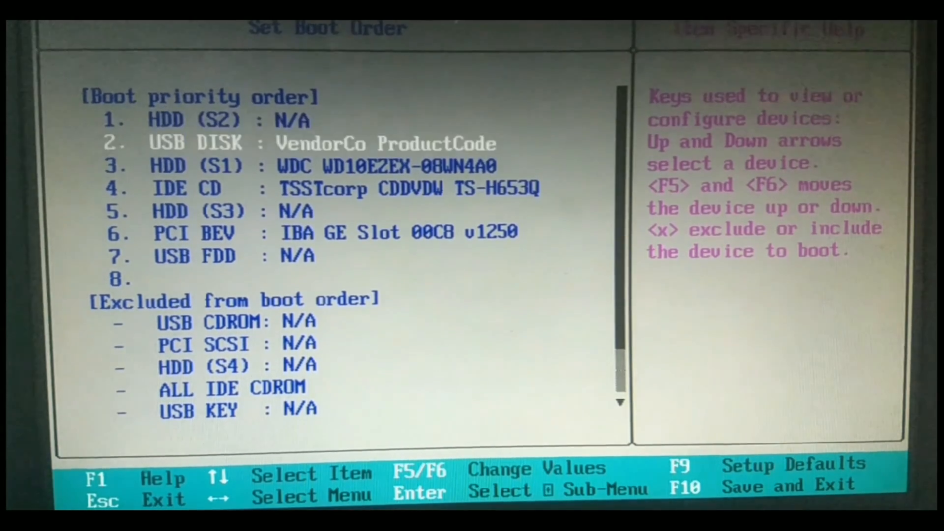
{"action": "key", "text": "F6"}
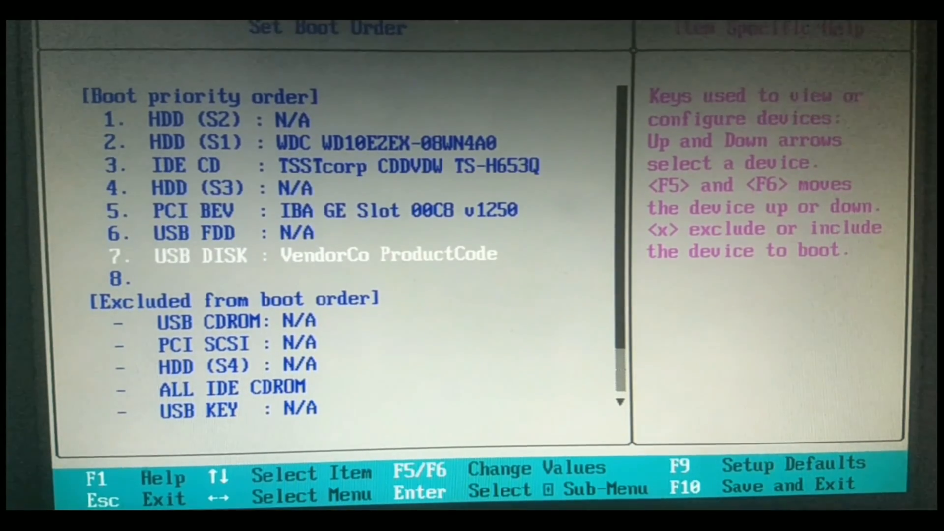
{"action": "key", "text": "F5"}
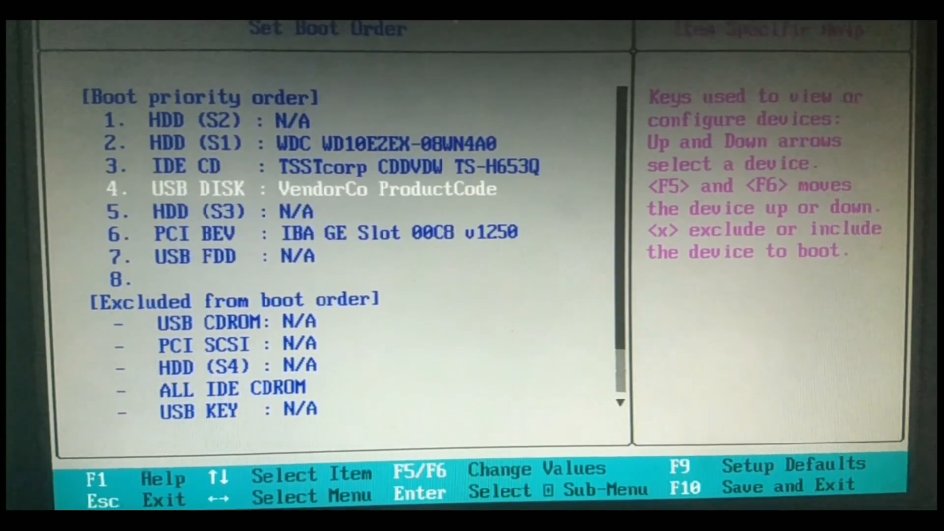
{"action": "key", "text": "F5"}
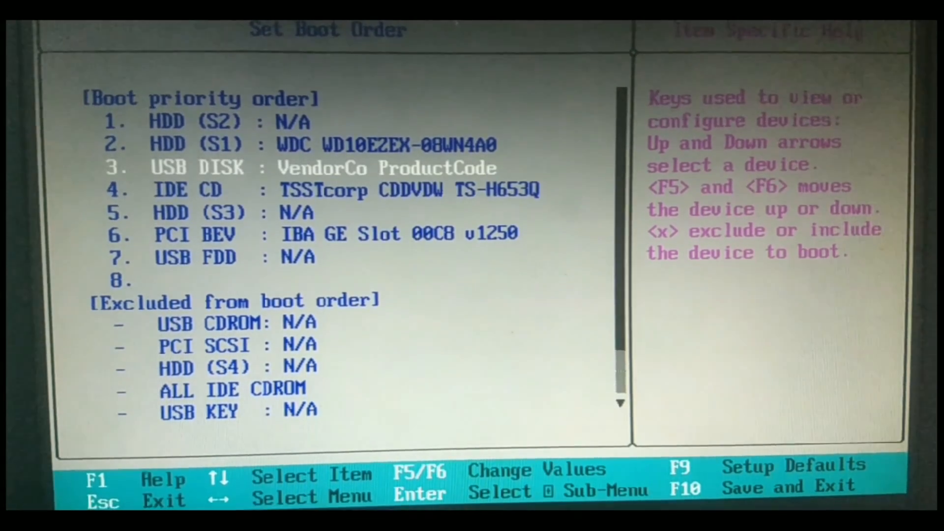
{"action": "key", "text": "F6"}
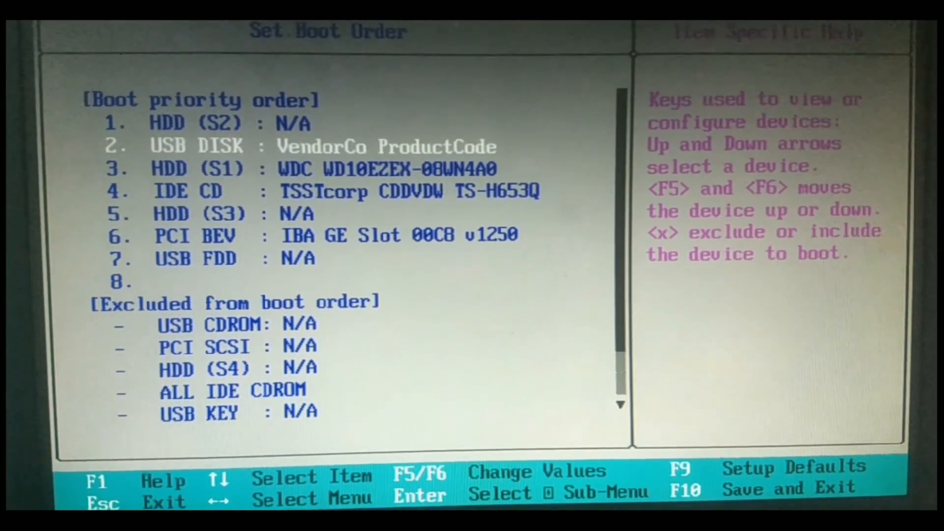
{"action": "key", "text": "F6"}
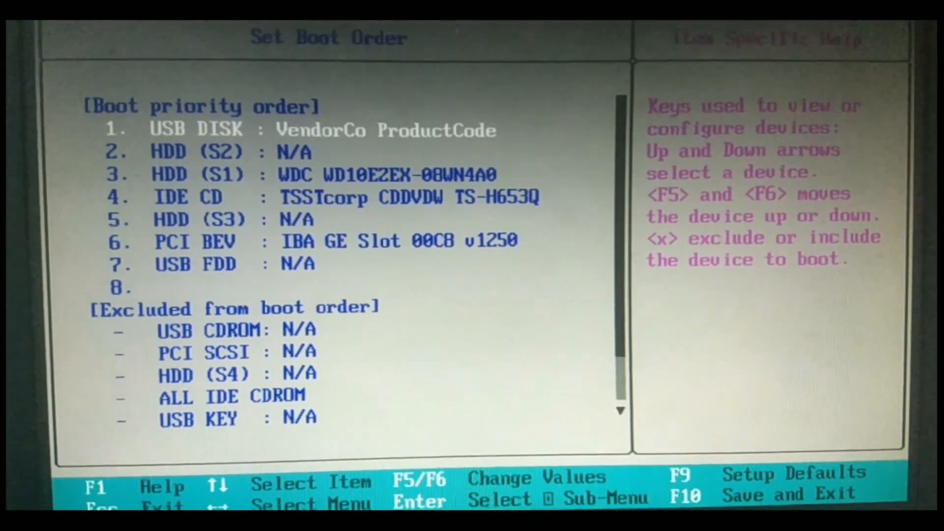
Save the new boot order and exit BIOS Setup
{"action": "key", "text": "F10"}
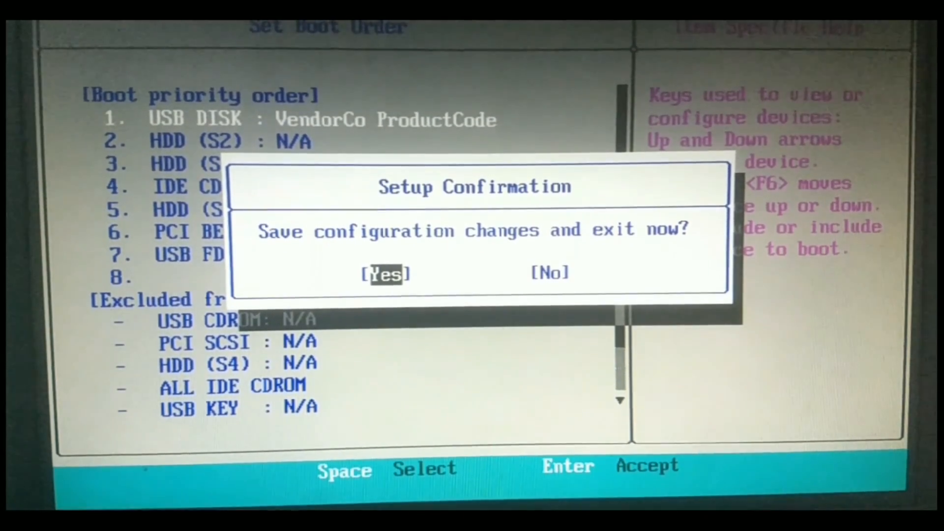
{"action": "key", "text": "enter"}
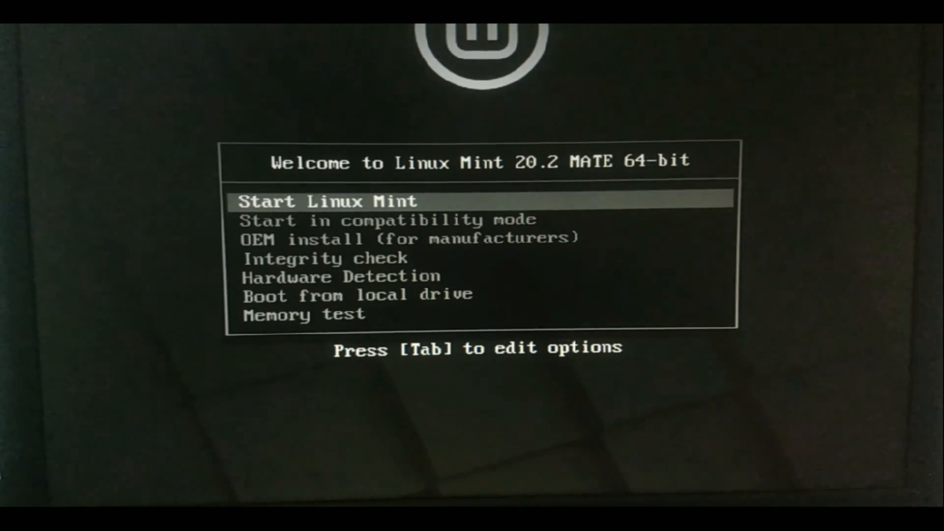
Start the live Linux Mint session from the USB boot menu
{"action": "key", "text": "Return"}
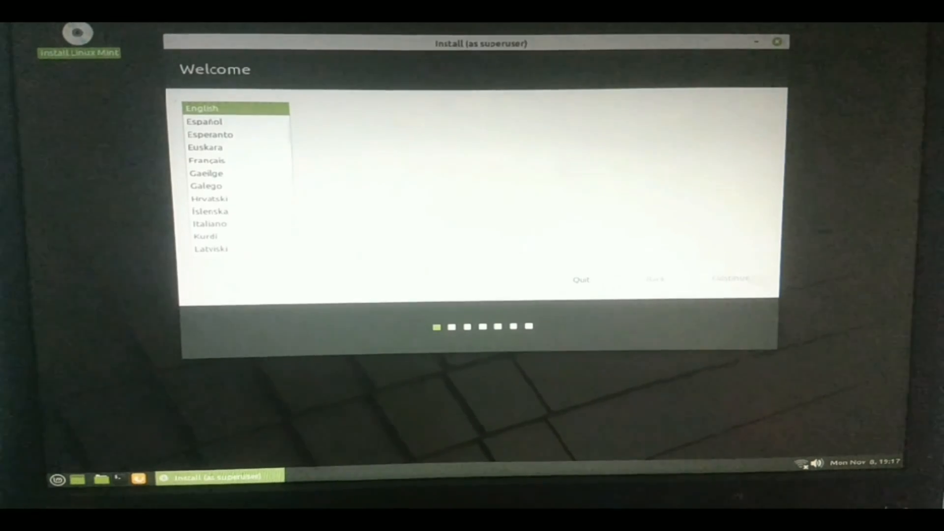
Accept English language and English (US) keyboard, with multimedia codecs installation enabled
{"action": "left_click", "coordinate": [730, 278]}
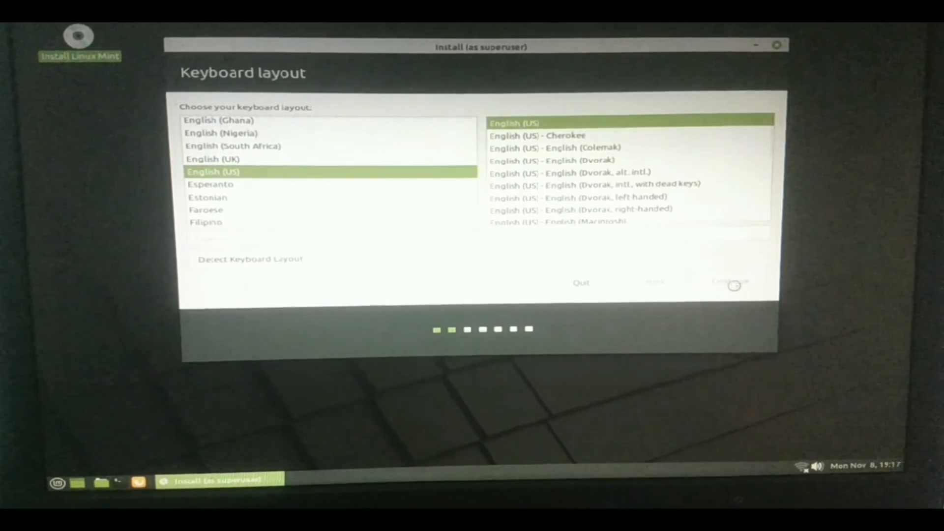
{"action": "left_click", "coordinate": [730, 280]}
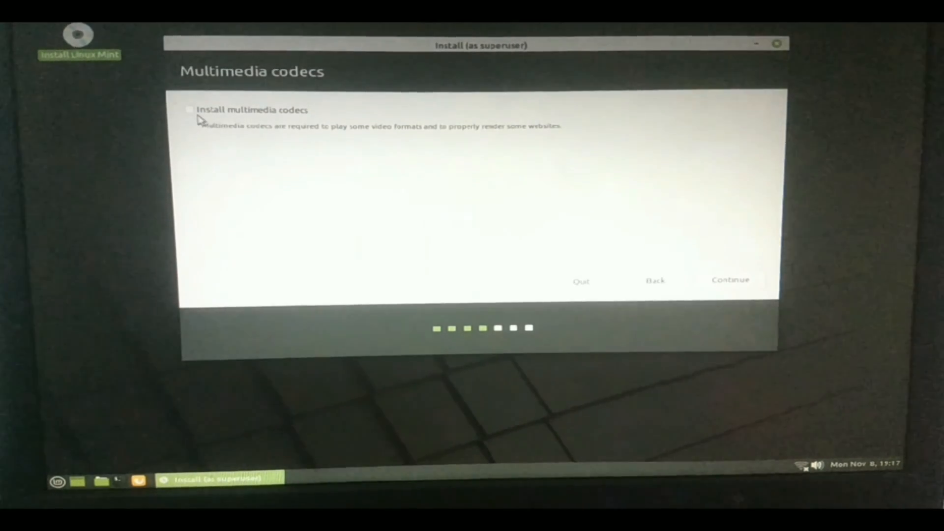
{"action": "left_click", "coordinate": [188, 111]}
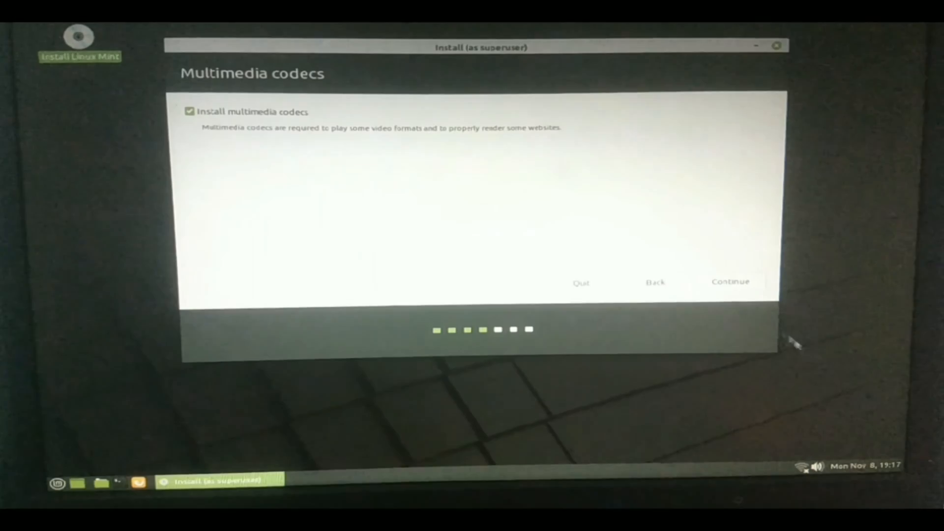
{"action": "left_click", "coordinate": [731, 282]}
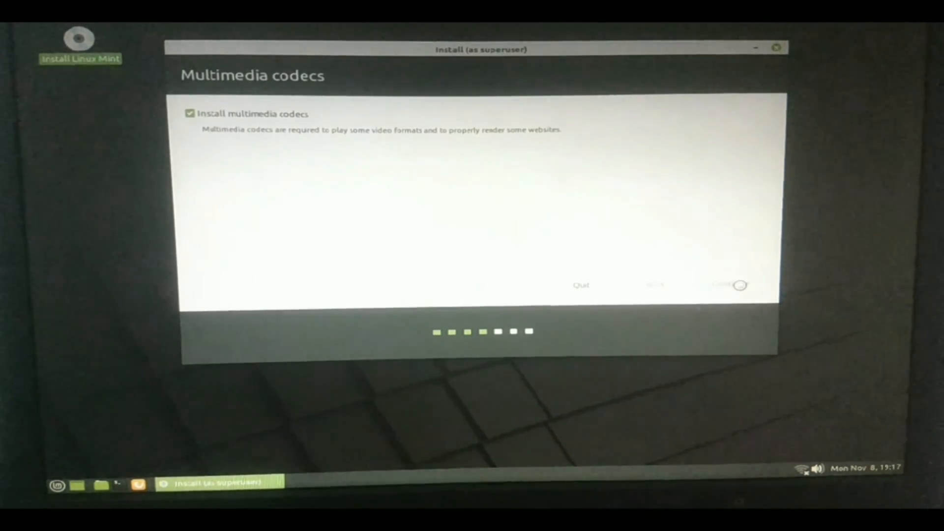
Choose the Something else installation type to reach the manual partition table for /dev/sda
{"action": "left_click", "coordinate": [728, 285]}
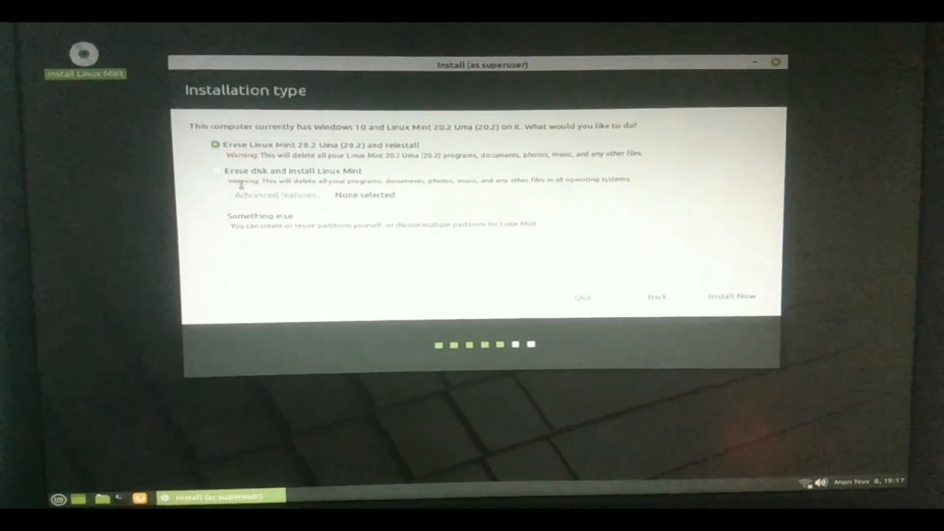
{"action": "left_click", "coordinate": [217, 216]}
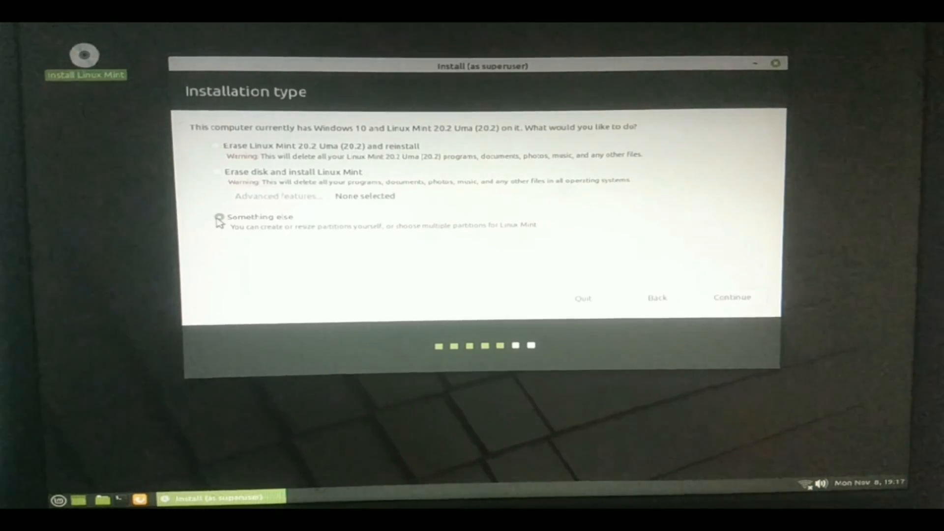
{"action": "left_click", "coordinate": [731, 296]}
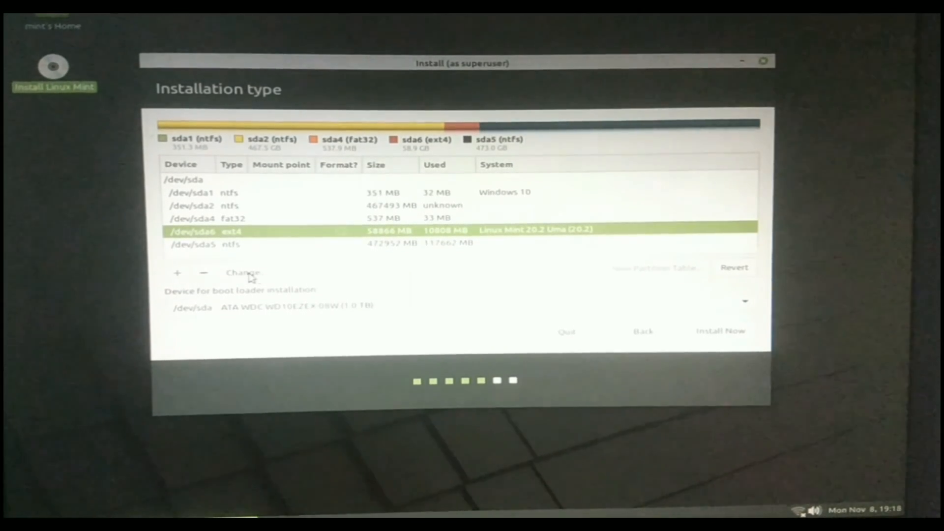
Set /dev/sda6 as a formatted ext4 partition mounted at / and start the installation
{"action": "left_click", "coordinate": [243, 271]}
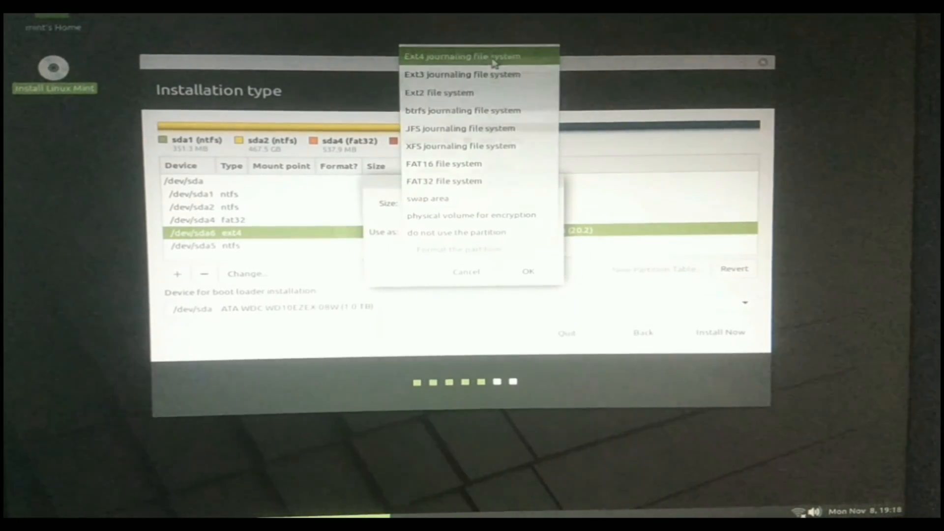
{"action": "left_click", "coordinate": [462, 56]}
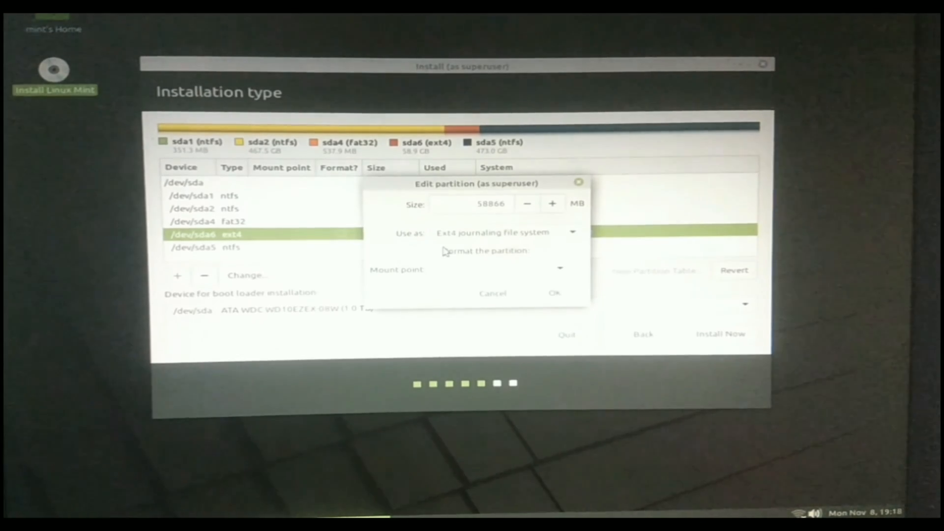
{"action": "left_click", "coordinate": [436, 254]}
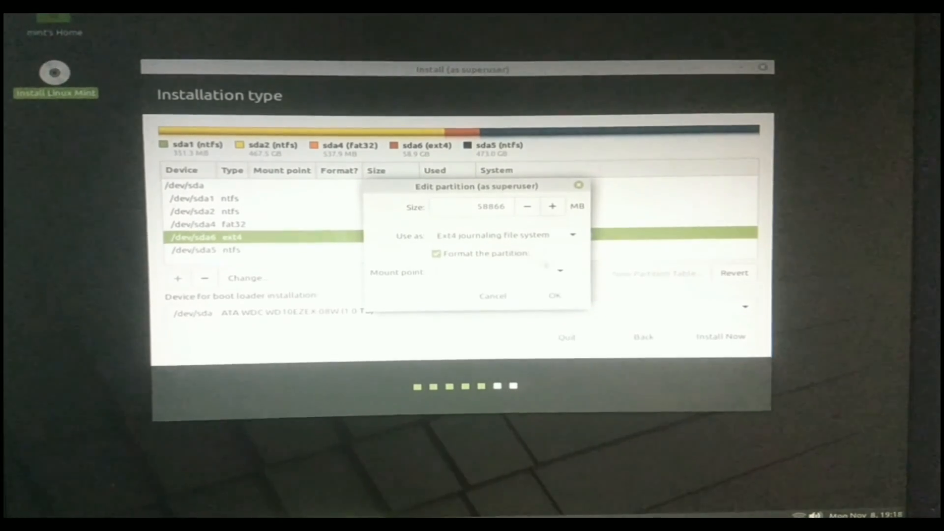
{"action": "left_click", "coordinate": [558, 272]}
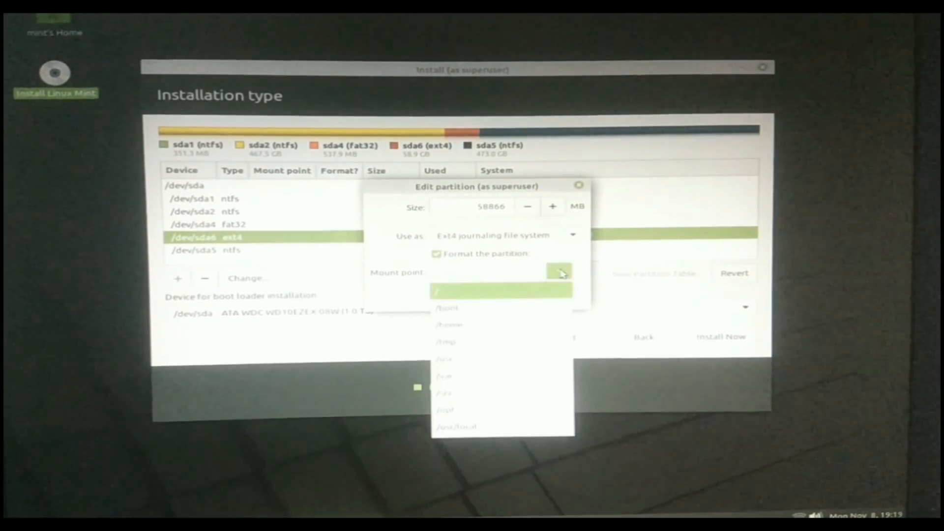
{"action": "left_click", "coordinate": [502, 291]}
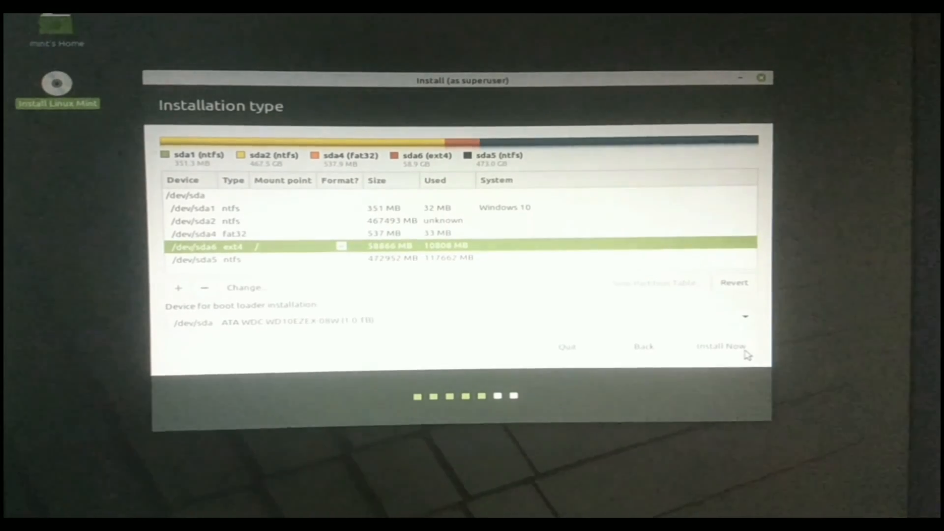
{"action": "left_click", "coordinate": [719, 346]}
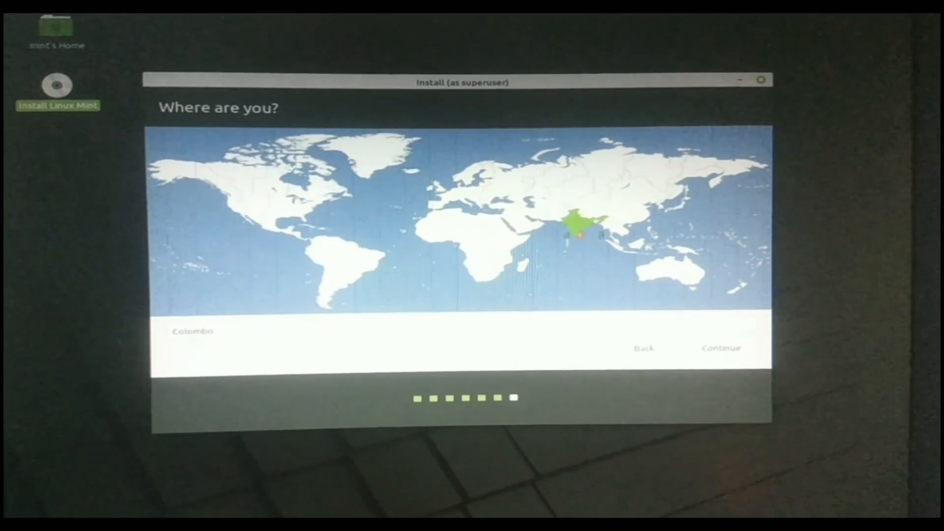
Accept Colombo as the location and continue to the account page
{"action": "left_click", "coordinate": [720, 348]}
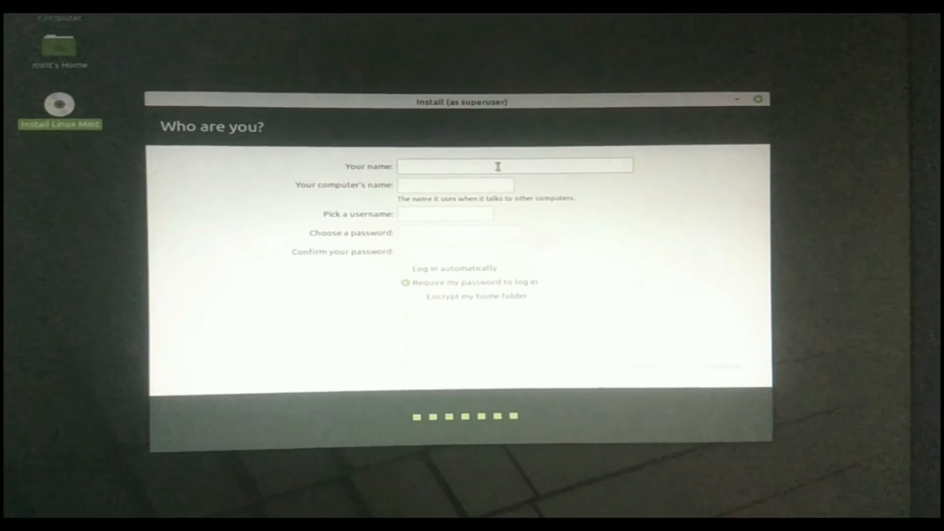
Enter name 'thar', a matching password with login required, and continue the installation
{"action": "left_click", "coordinate": [515, 165]}
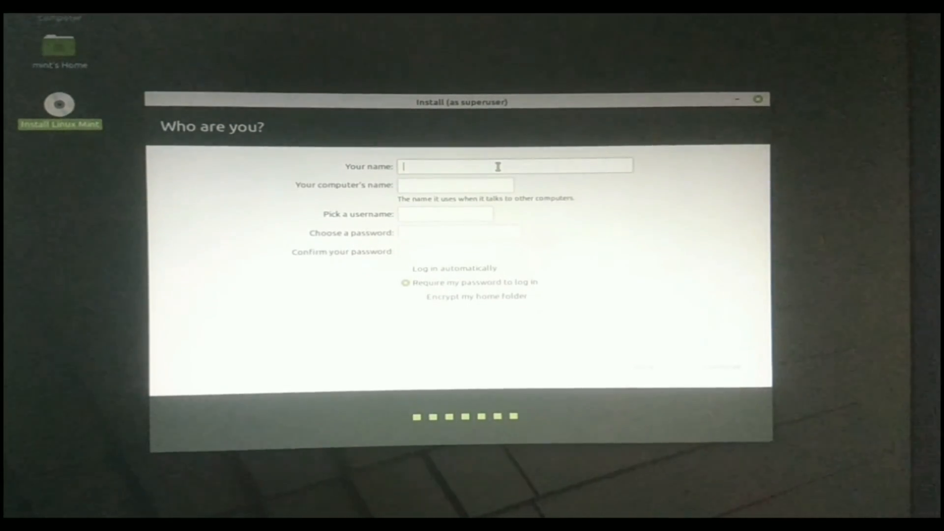
{"action": "type", "text": "thaript"}
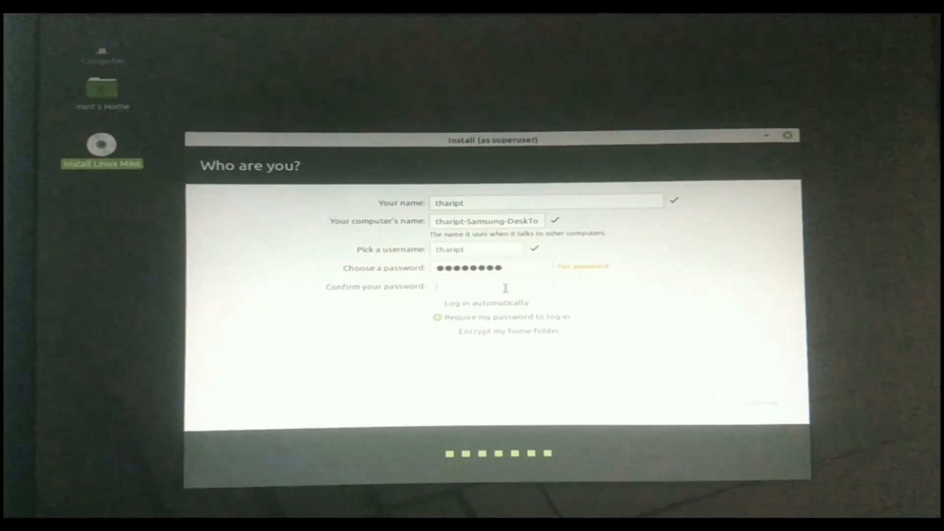
{"action": "type", "text": "••••"}
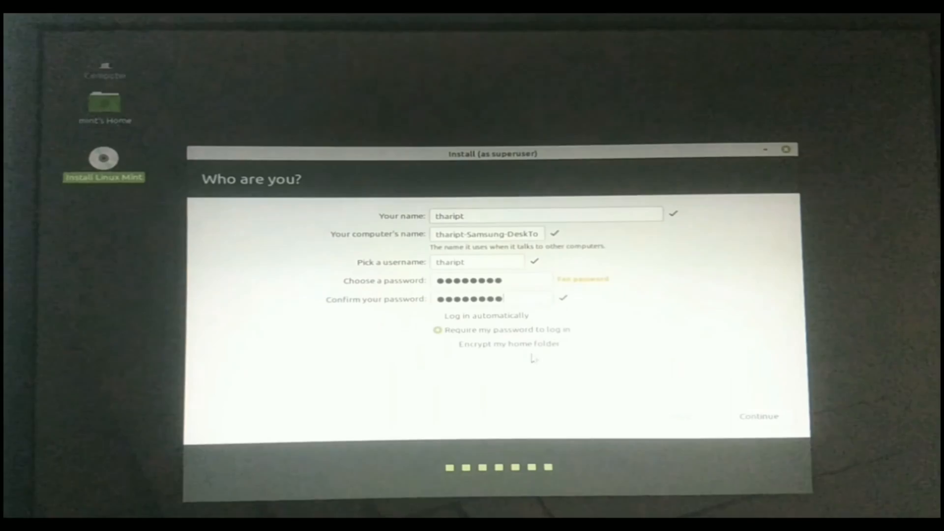
{"action": "left_click", "coordinate": [450, 344]}
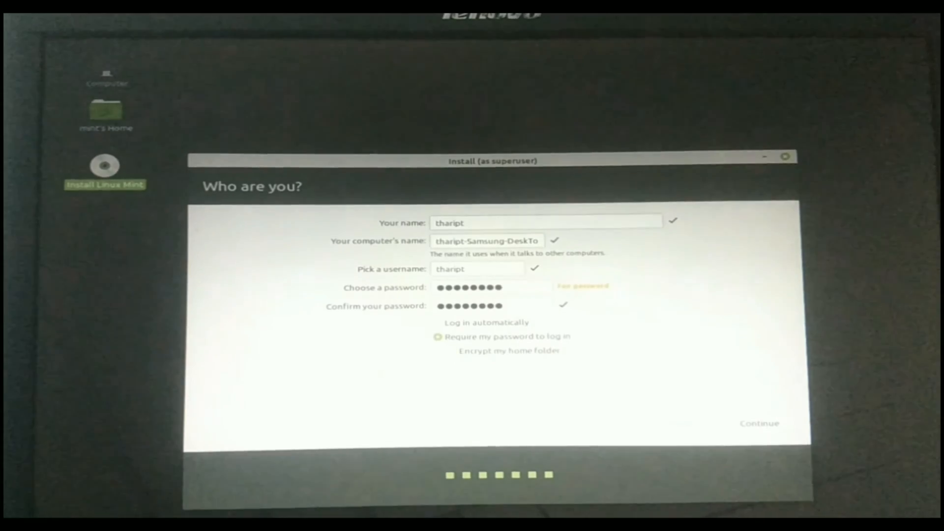
{"action": "left_click", "coordinate": [760, 423]}
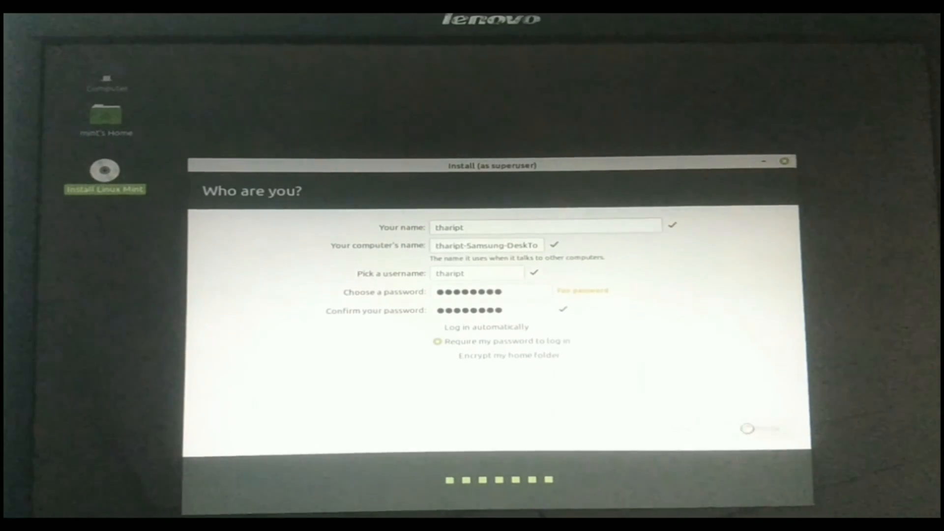
{"action": "left_click", "coordinate": [760, 429]}
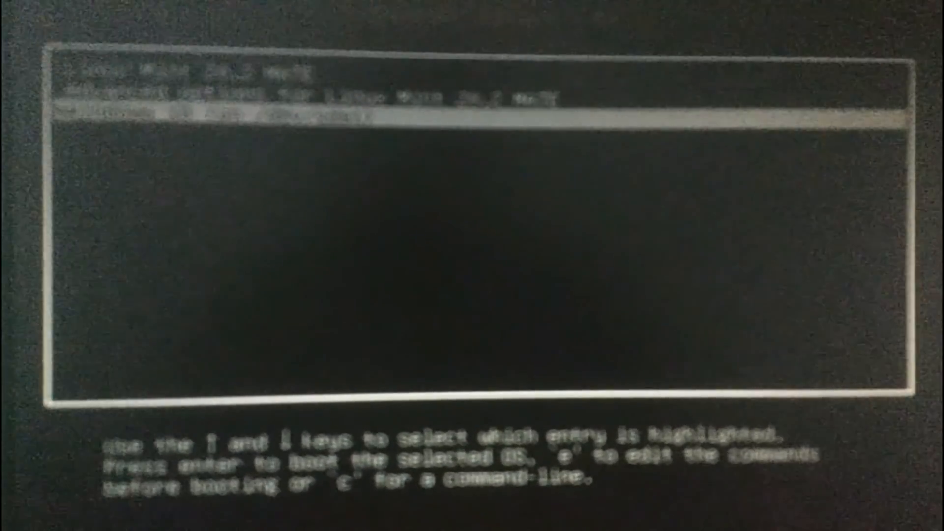
Move down the GRUB menu to the Windows 10 entry and boot it
{"action": "key", "text": "Down"}
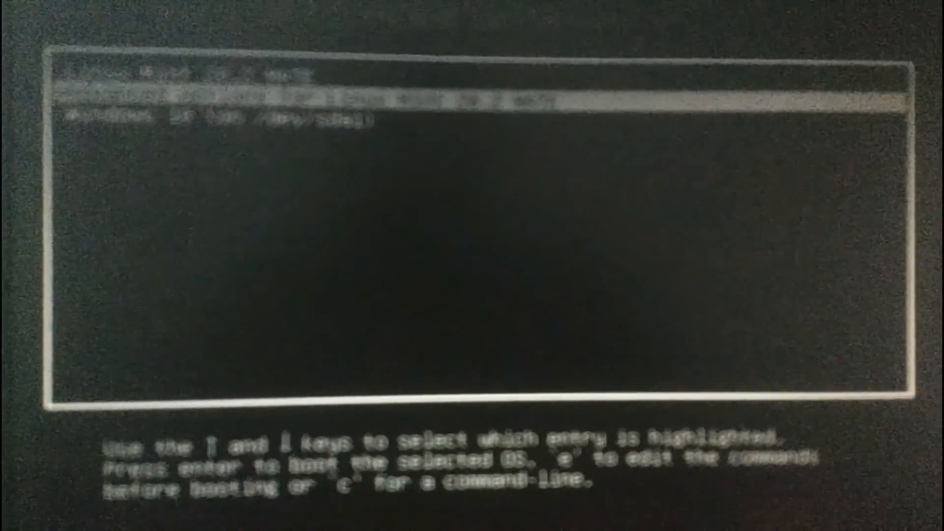
{"action": "key", "text": "Down"}
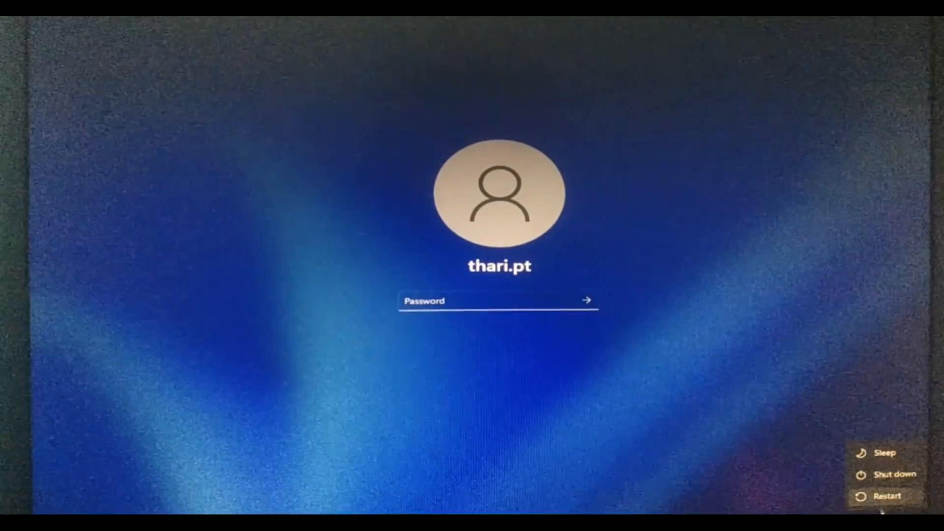
Restart the computer from the sign-in screen, confirming Restart anyway
{"action": "left_click", "coordinate": [885, 495]}
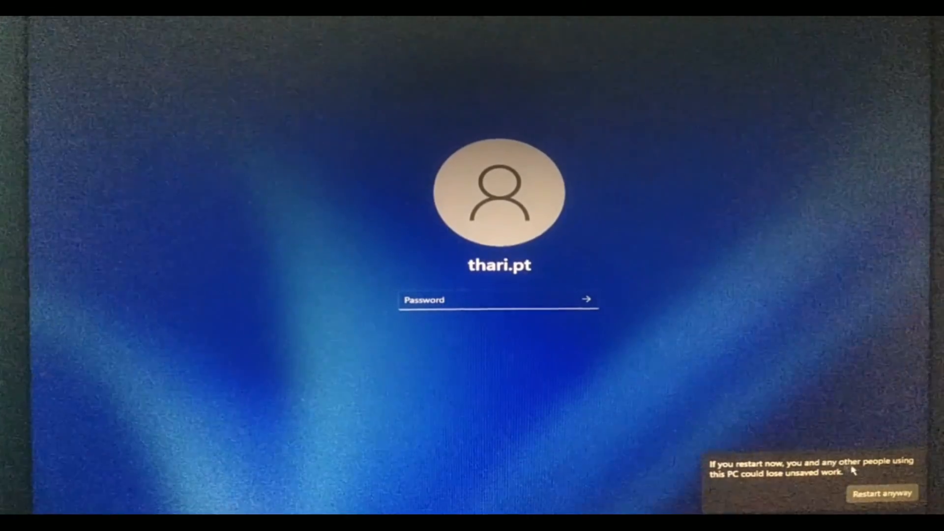
{"action": "left_click", "coordinate": [883, 493]}
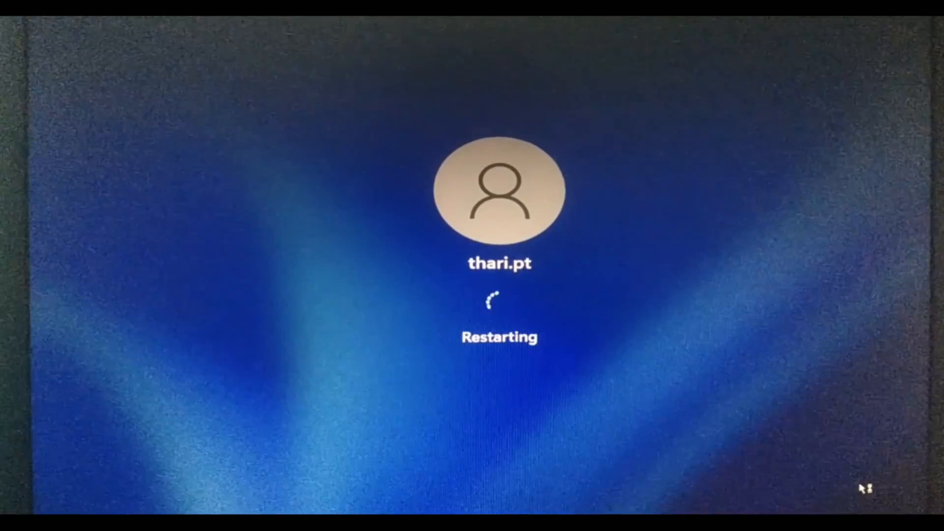